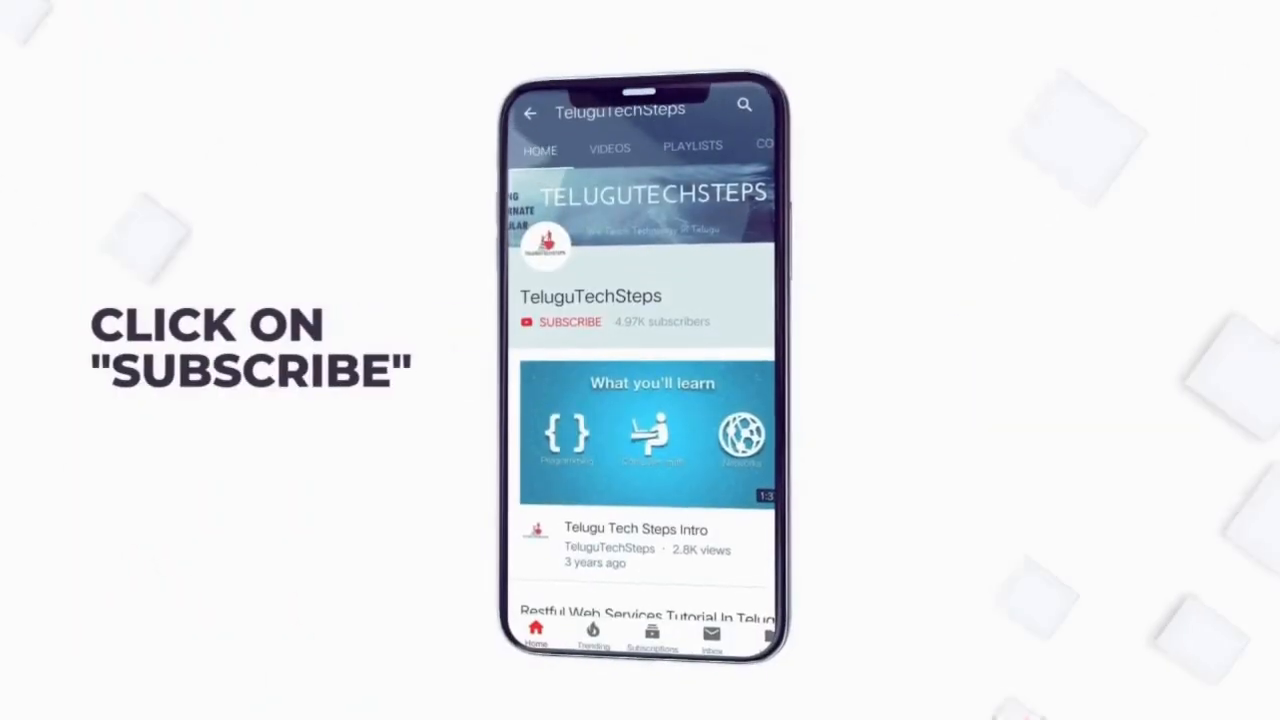
Watch the channel intro until the root@server2 PuTTY prompt appears
click(569, 321)
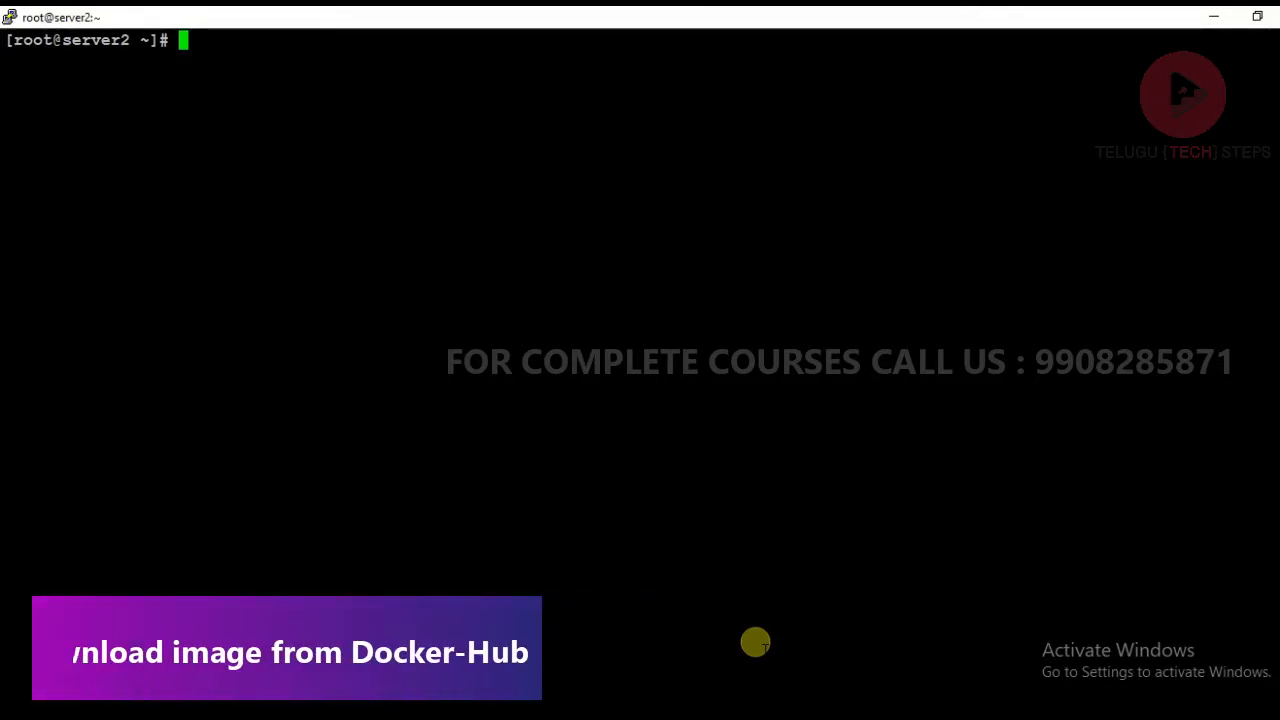
Run docker ps to confirm no containers are running on server2
text(docker ps)
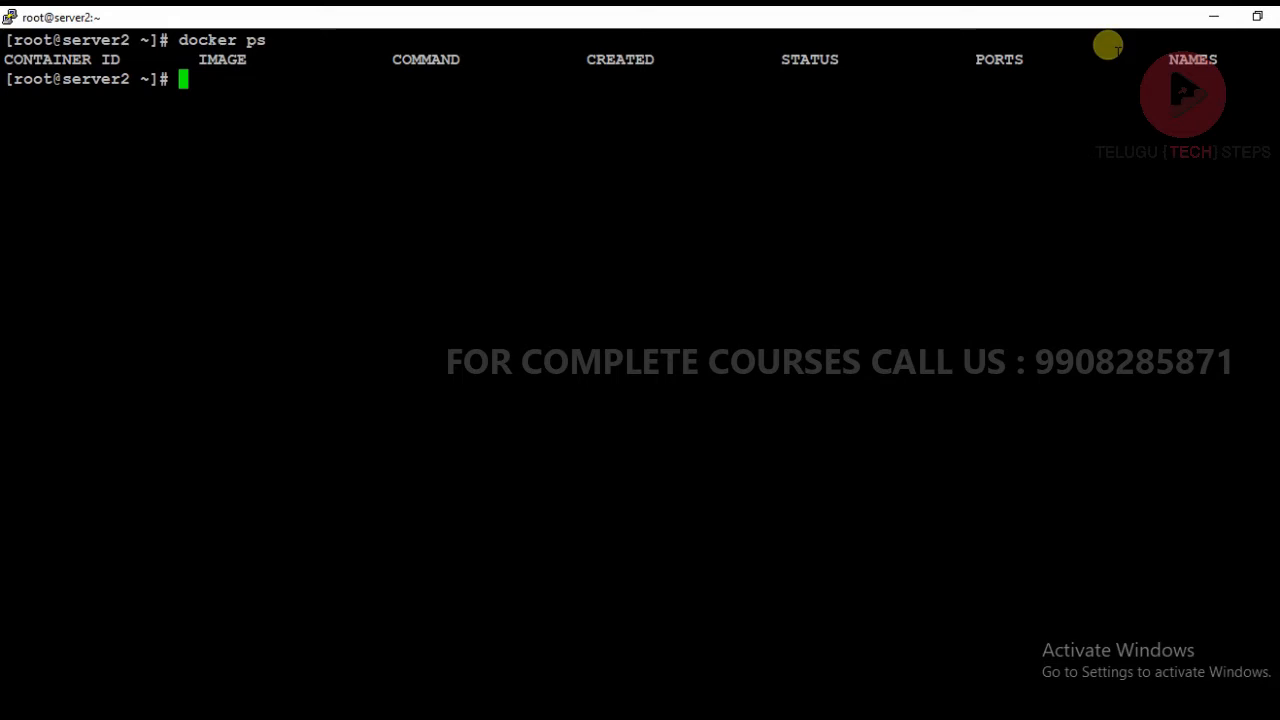
Run docker info, scroll its output showing zero containers and images, then clear
text(docker info)
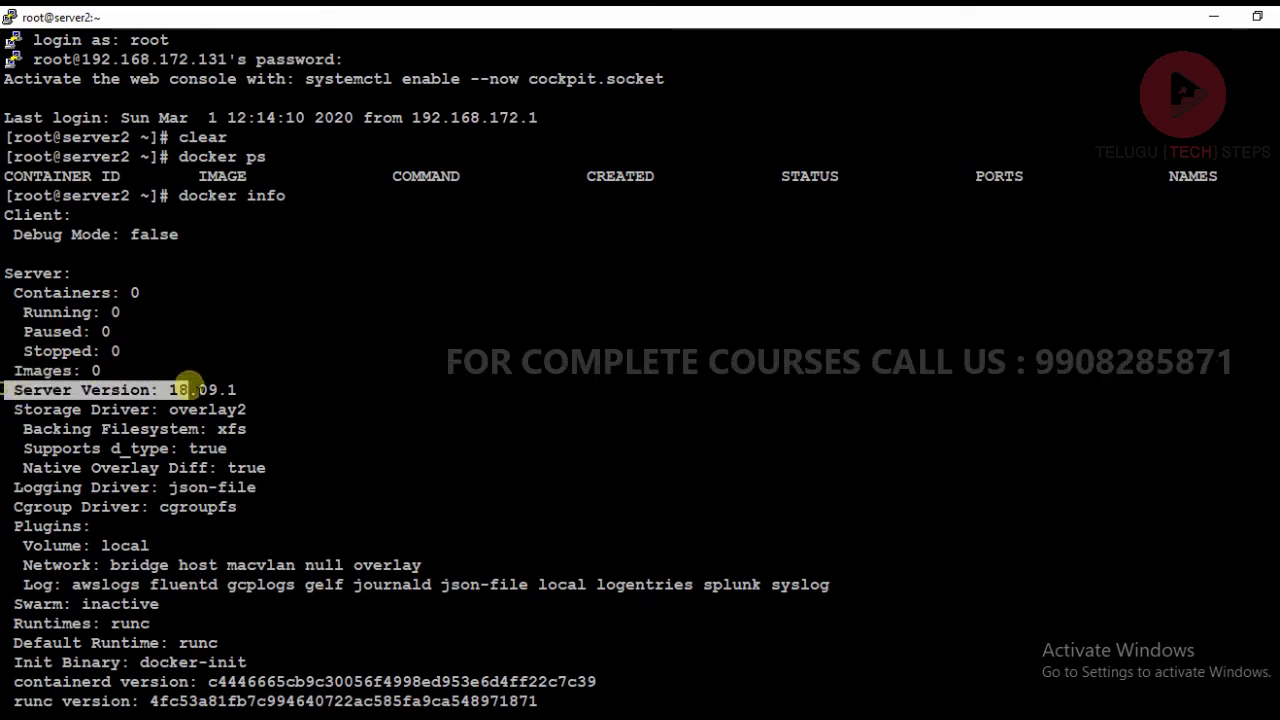
scroll(down, 3)
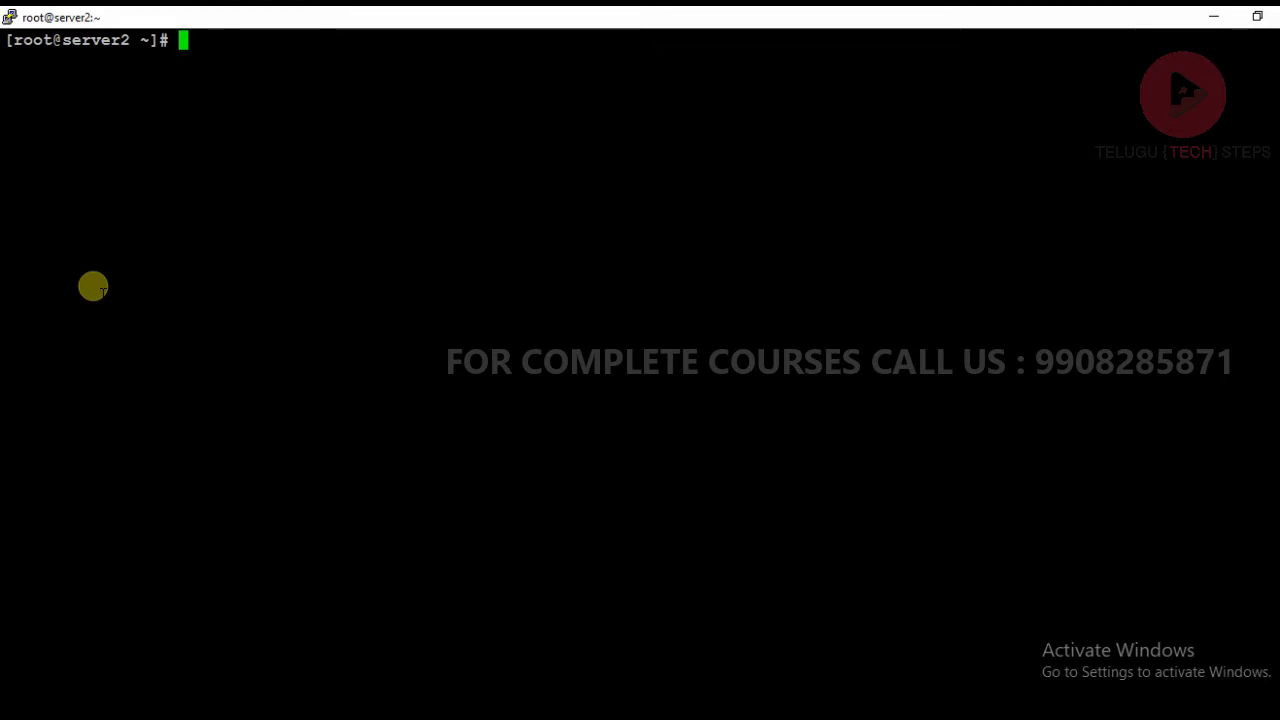
Run docker images to show the empty image table and highlight its SIZE header
text(docker images)
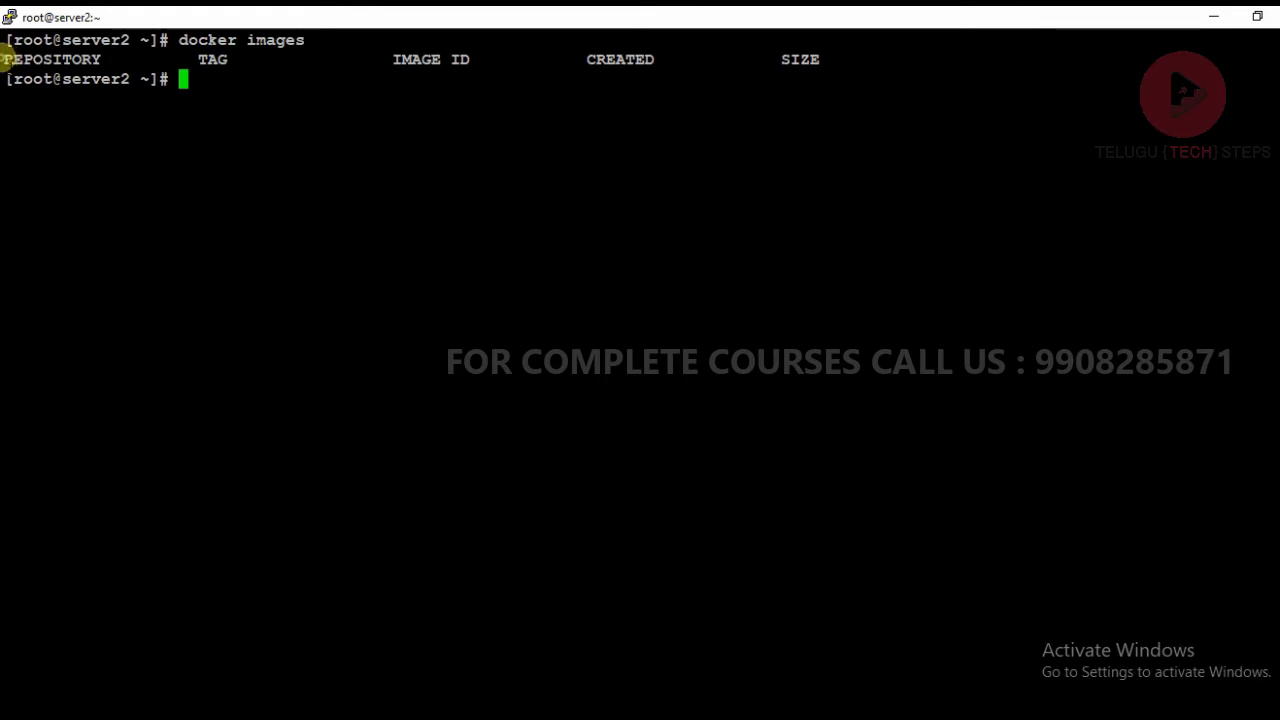
double_click(52, 59)
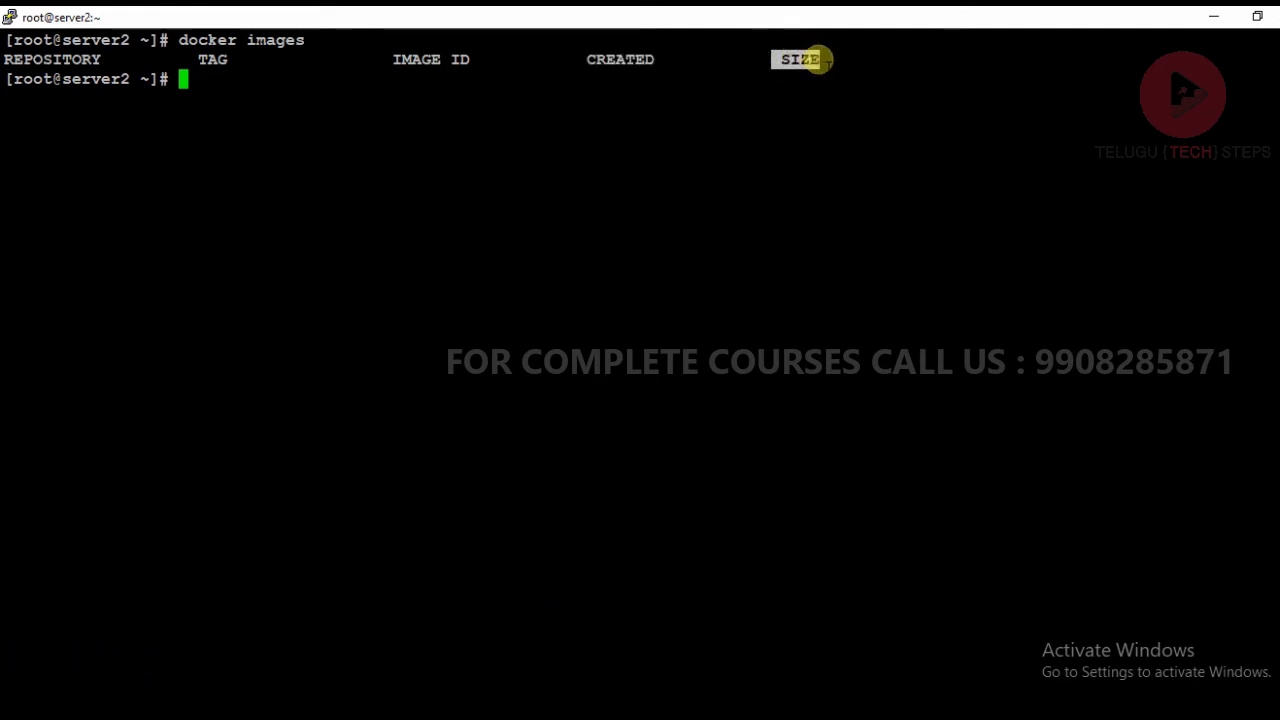
mouse_move(830, 55)
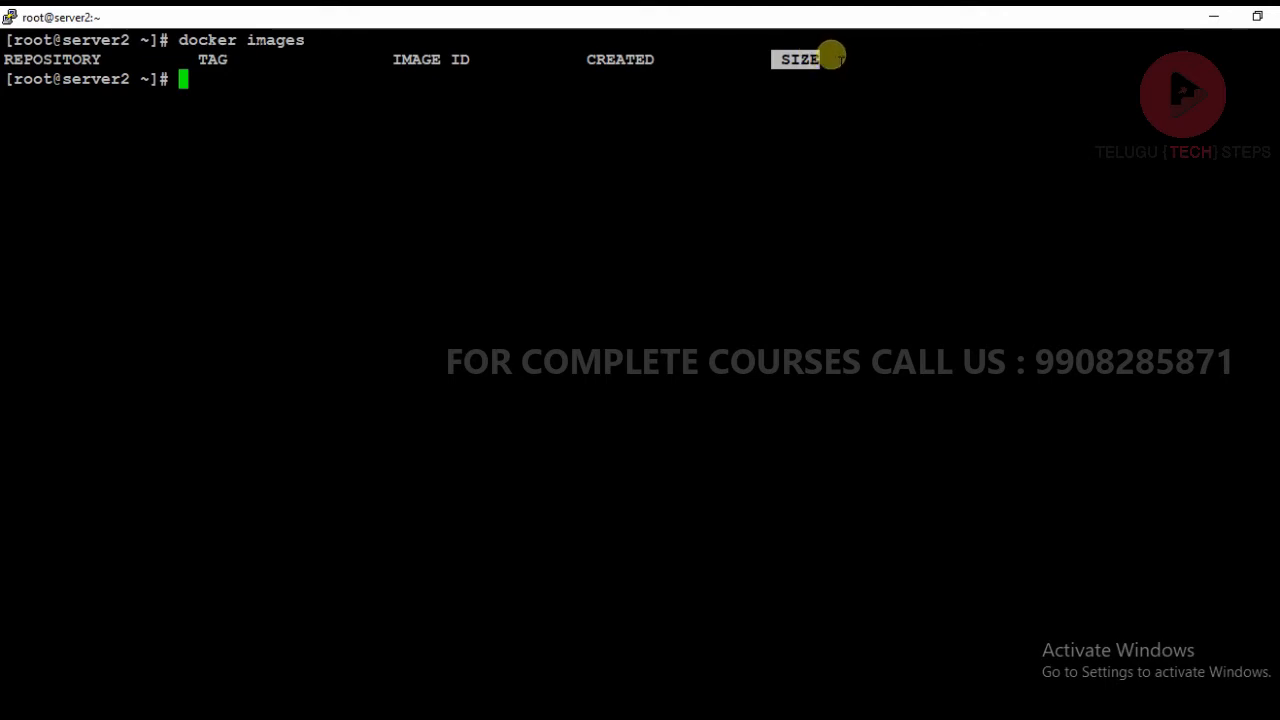
mouse_move(820, 60)
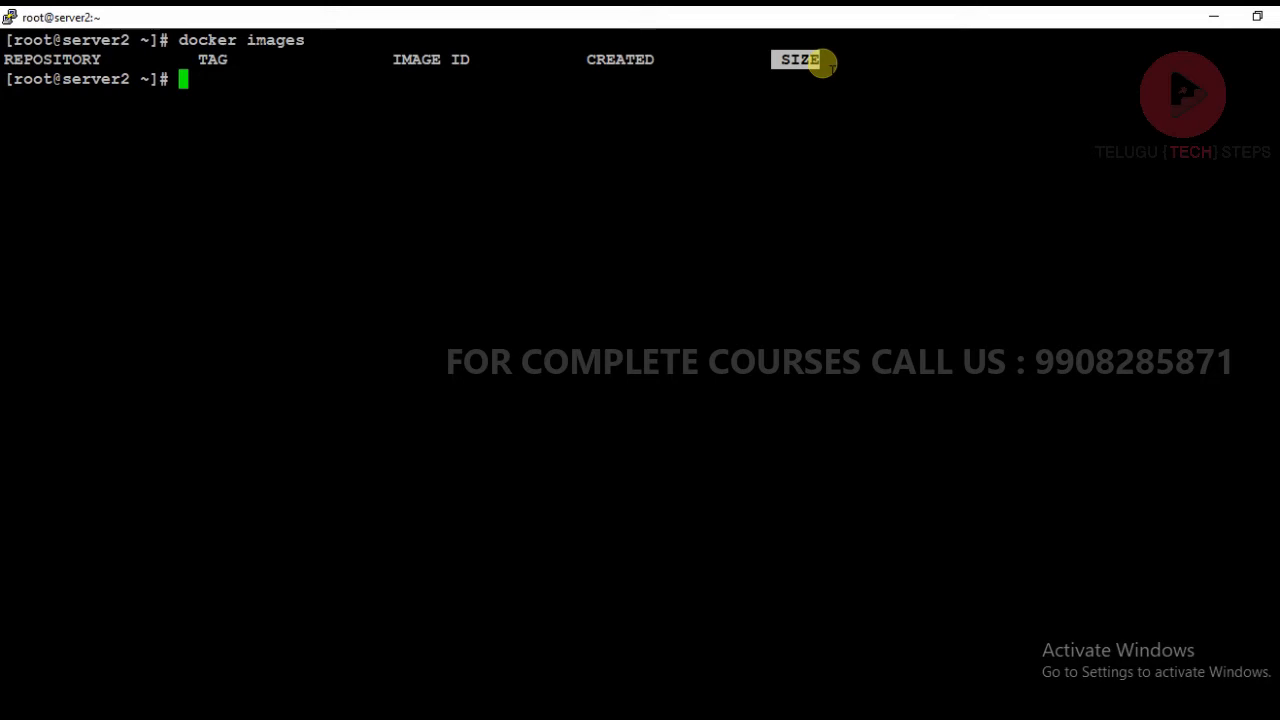
Submit docker search hello-world, correcting the mistyped pull to search
text(doc)
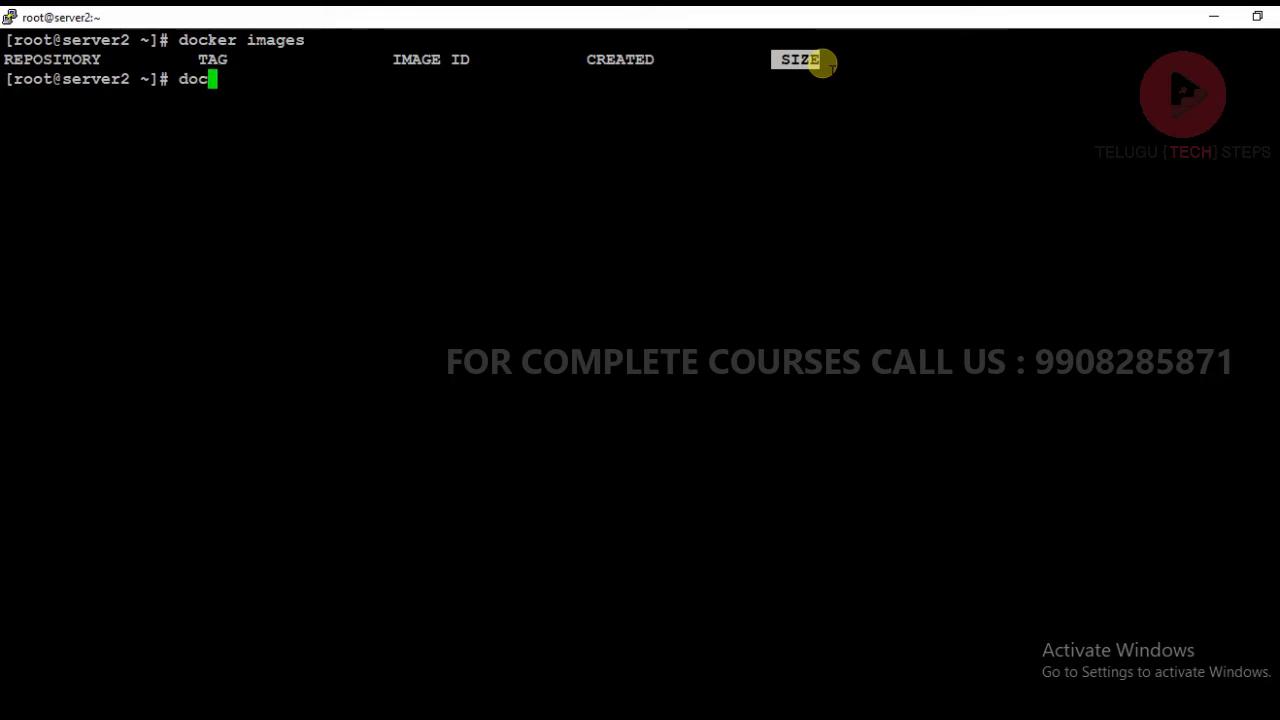
text(ker)
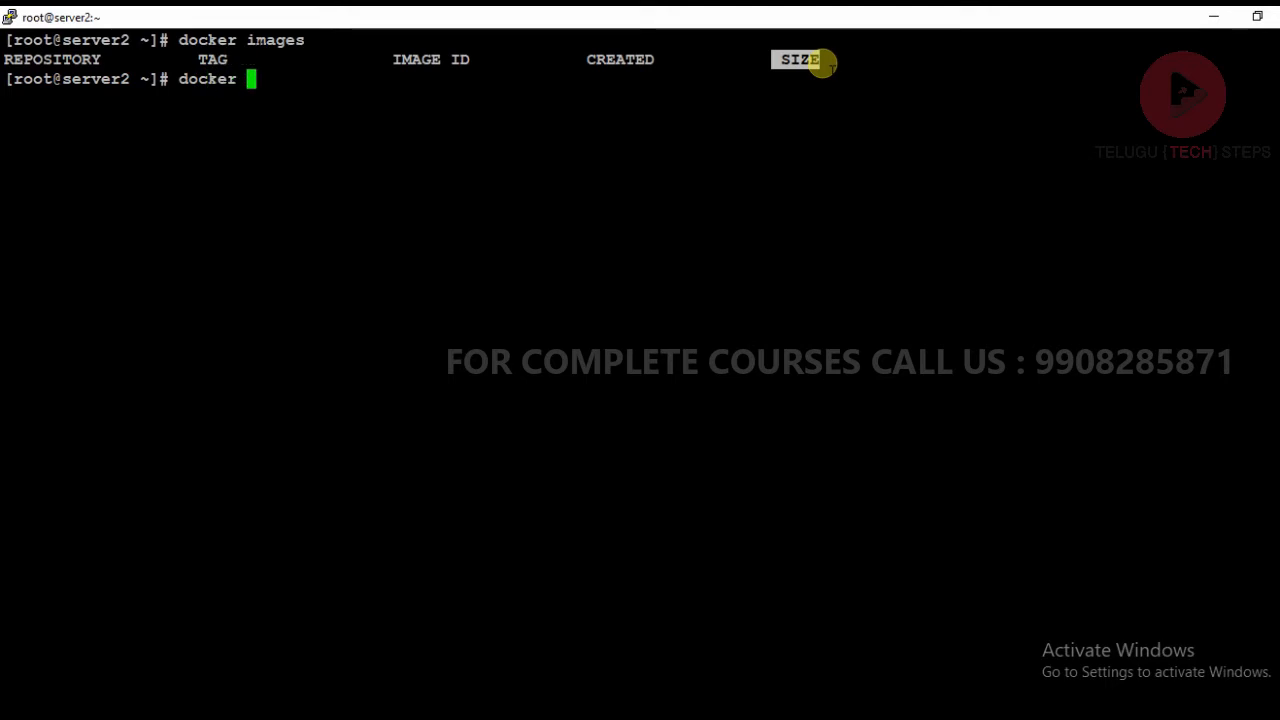
text(py)
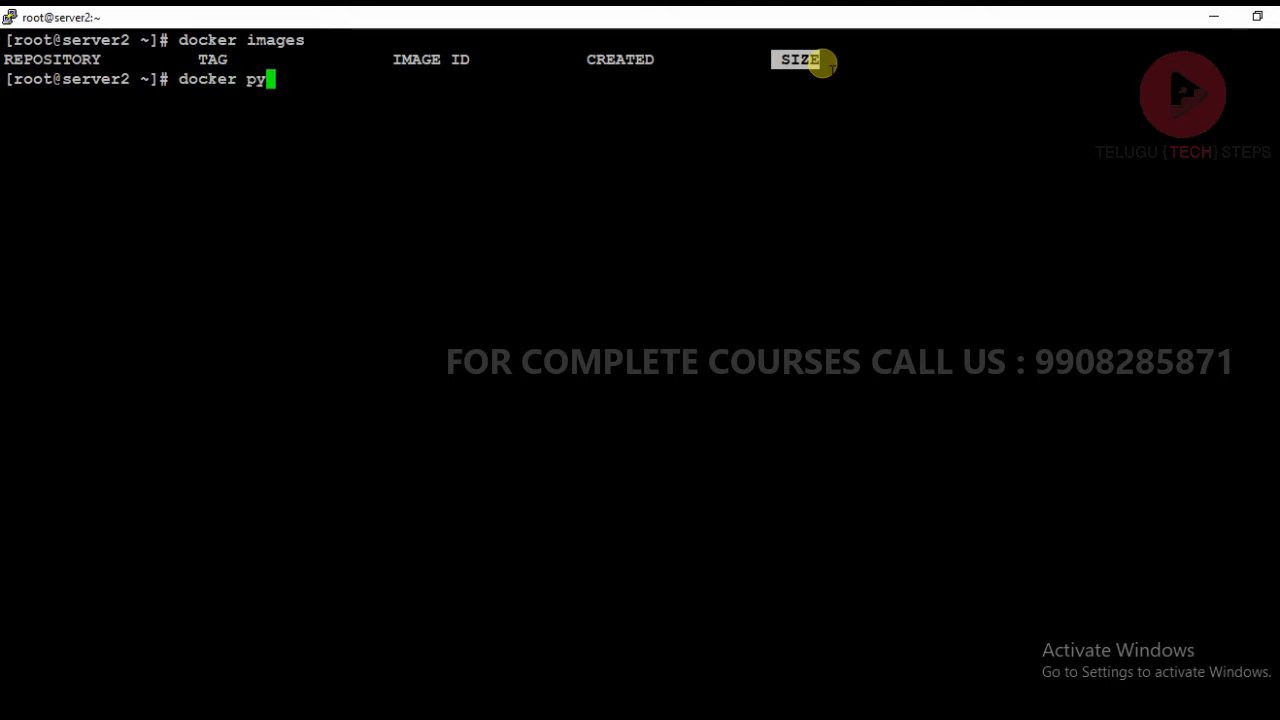
text(ull)
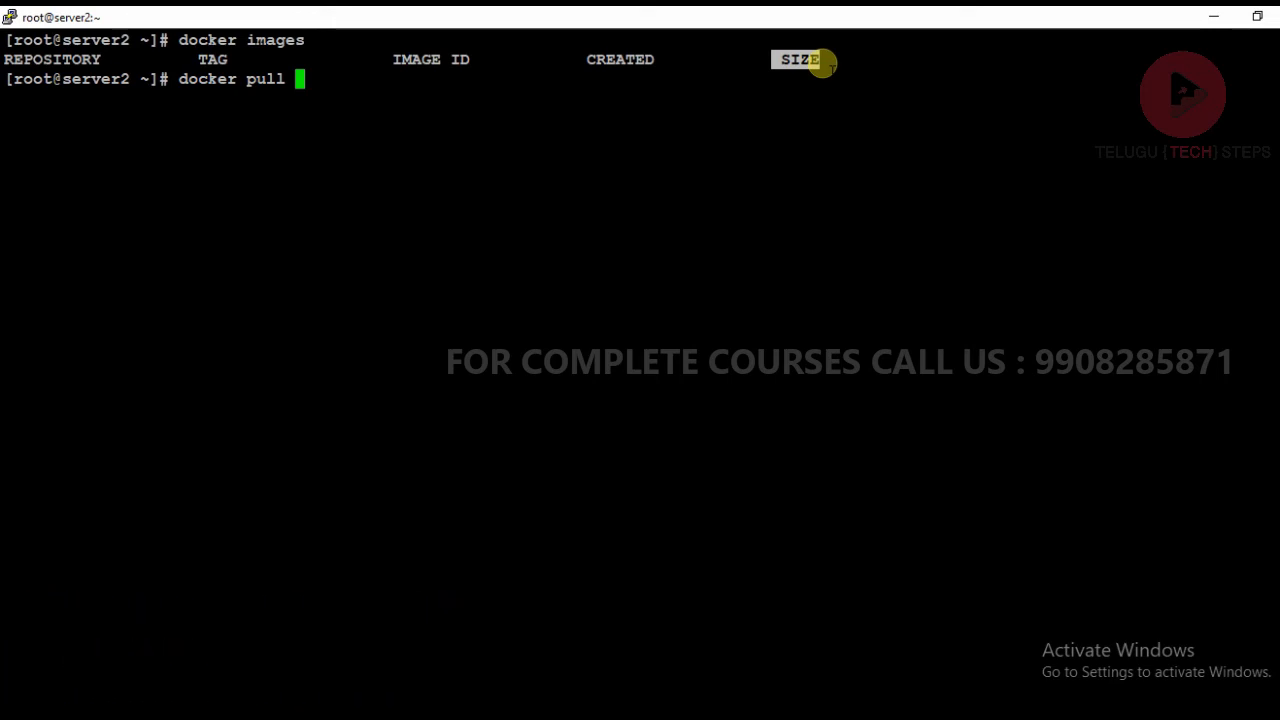
key(backspace)
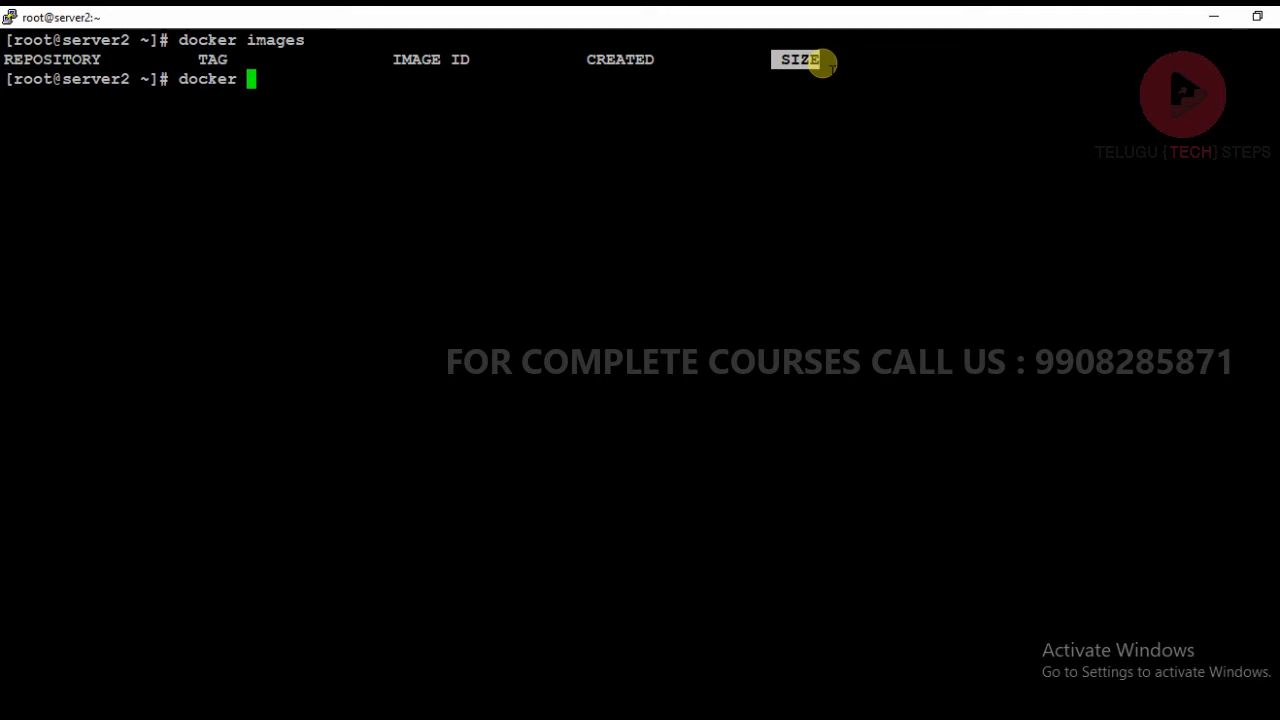
text(search)
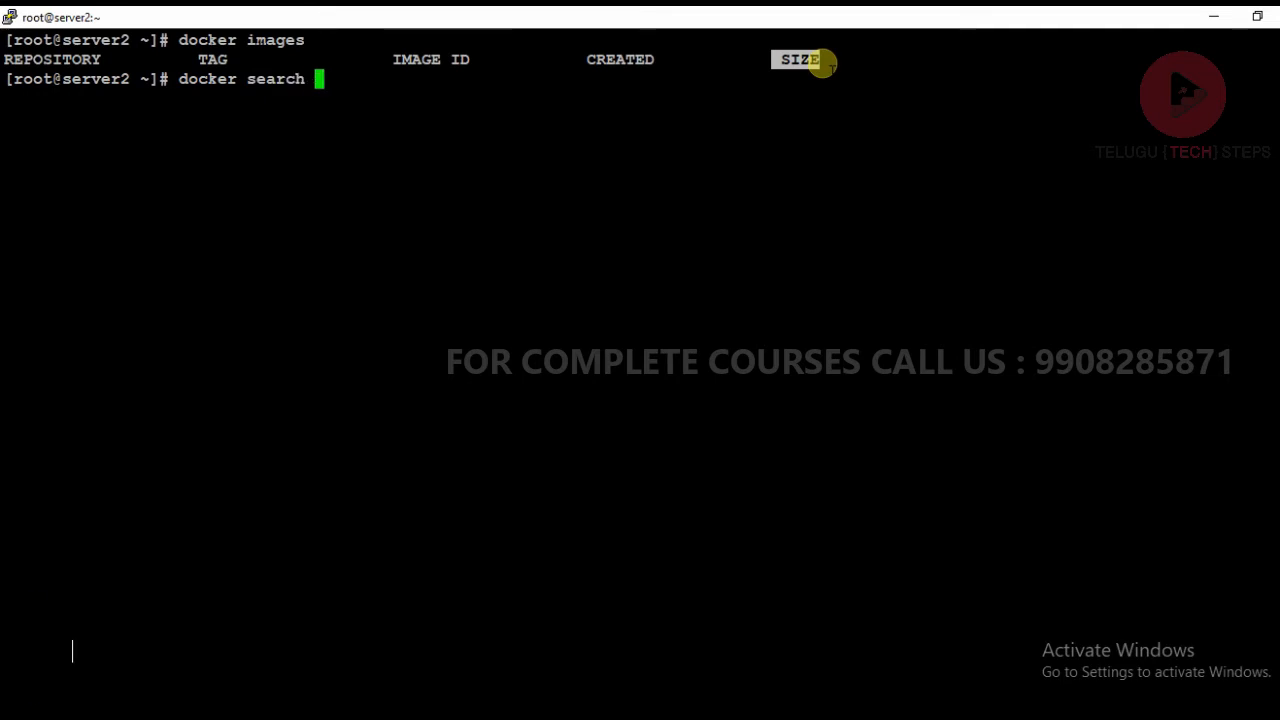
text(h)
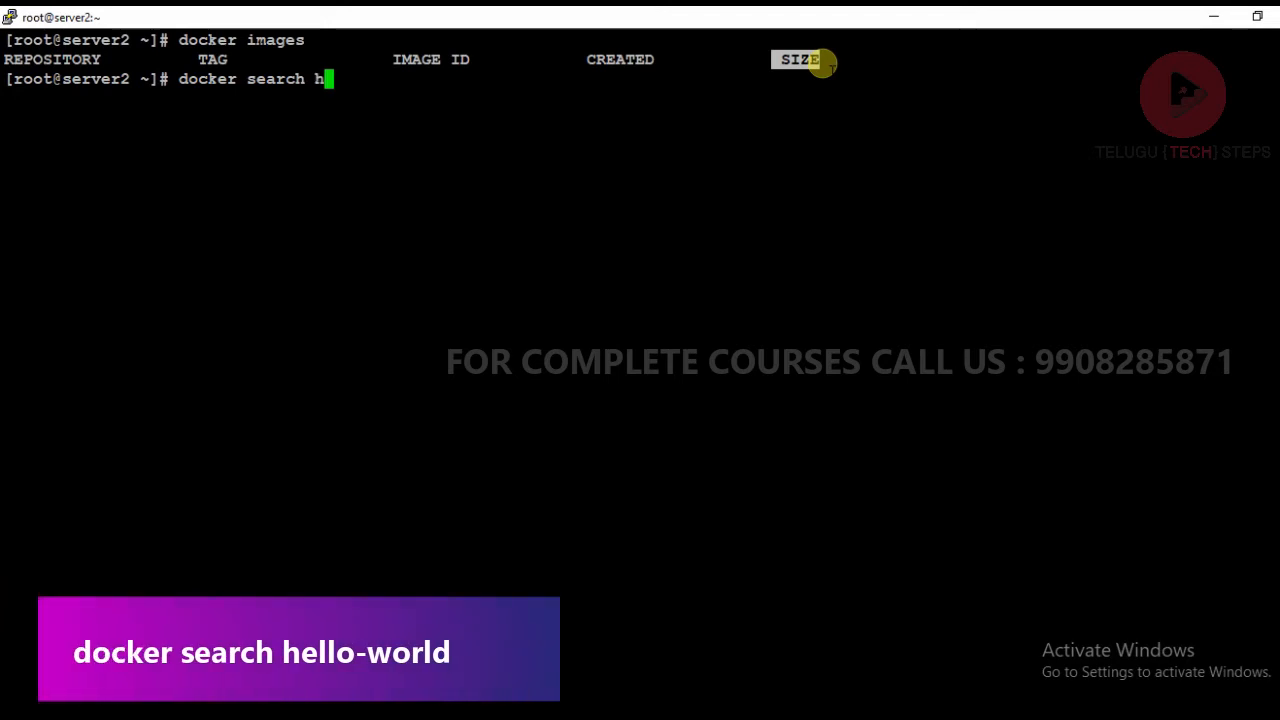
text(ello)
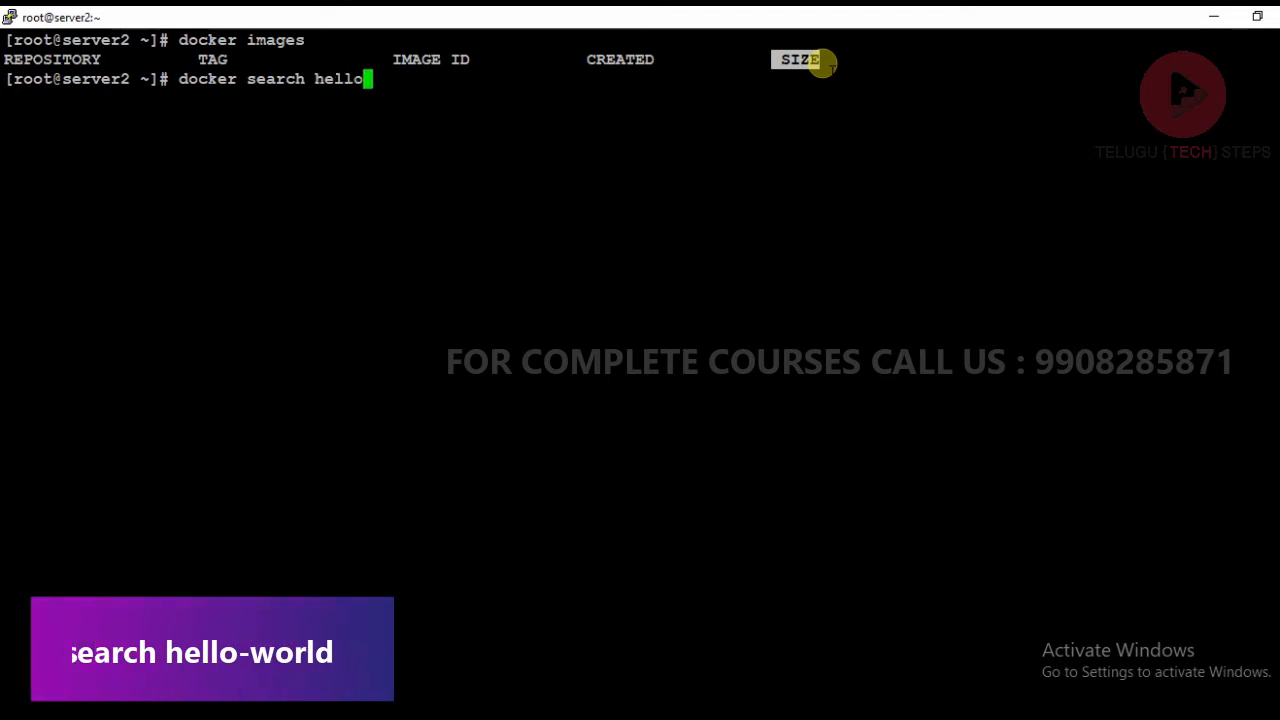
text(-world)
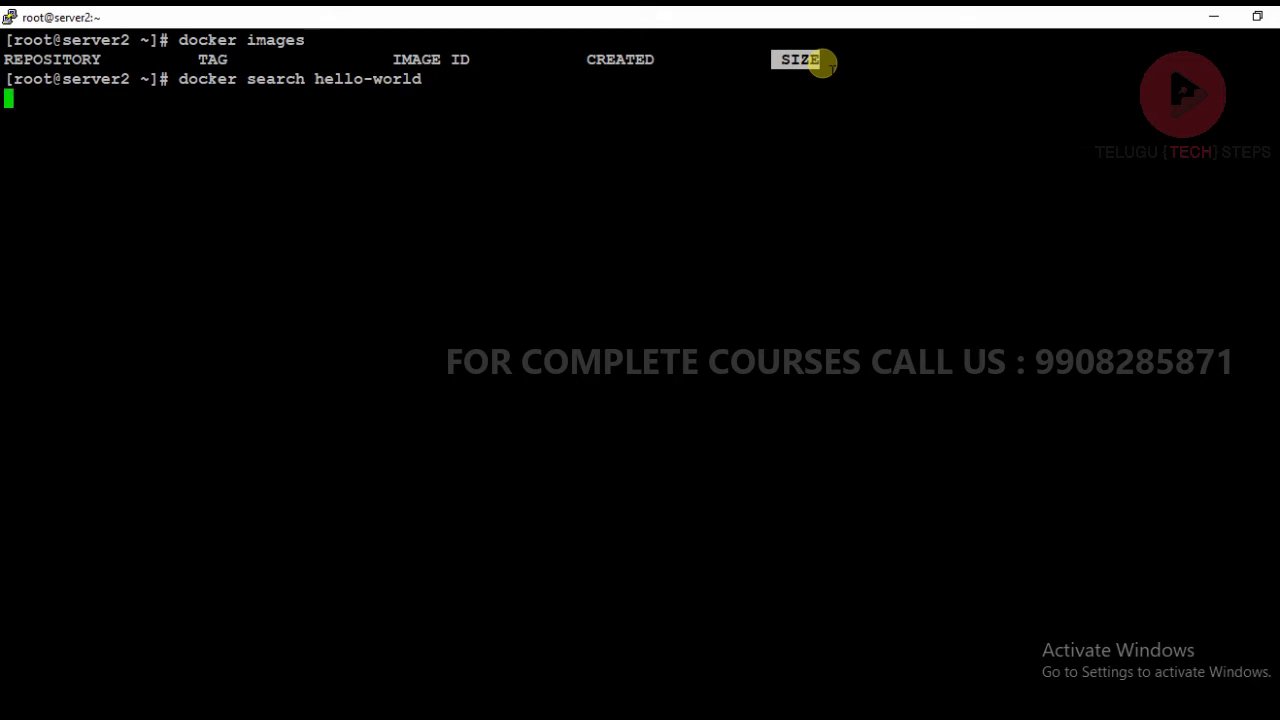
mouse_move(518, 121)
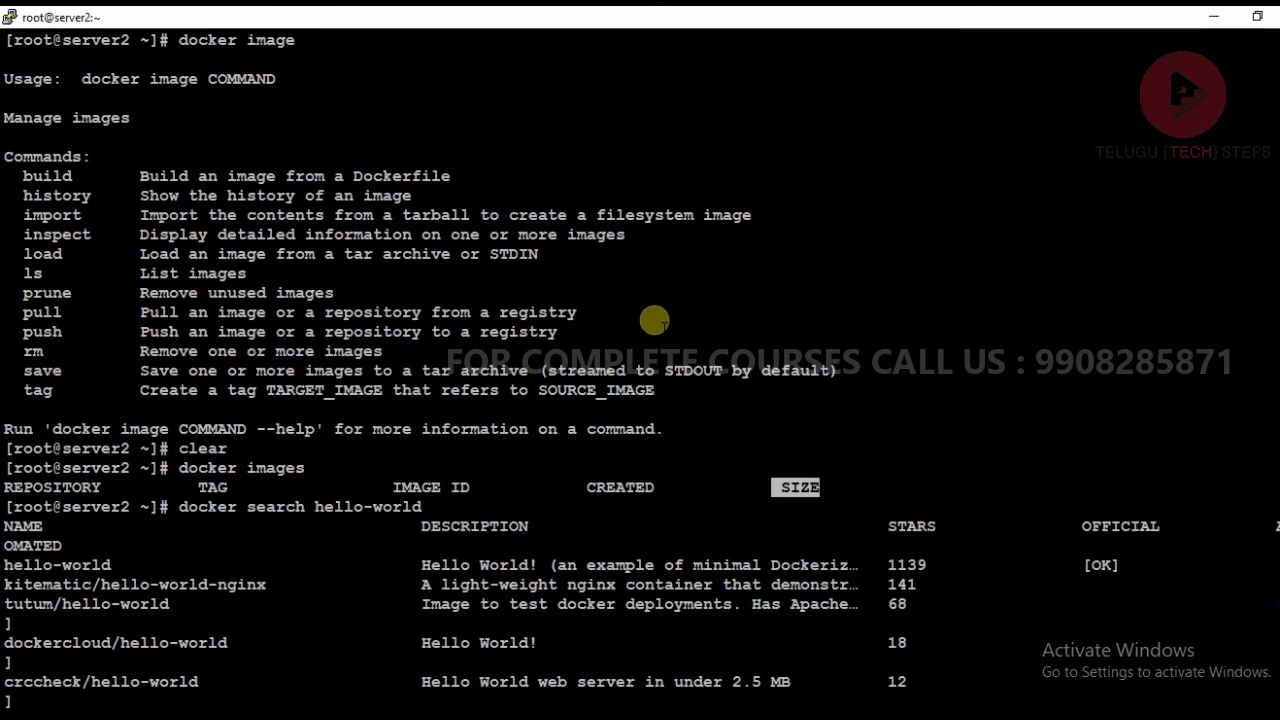
Scroll the search results, highlight the official hello-world image (1139 stars), then clear
scroll(down, 3)
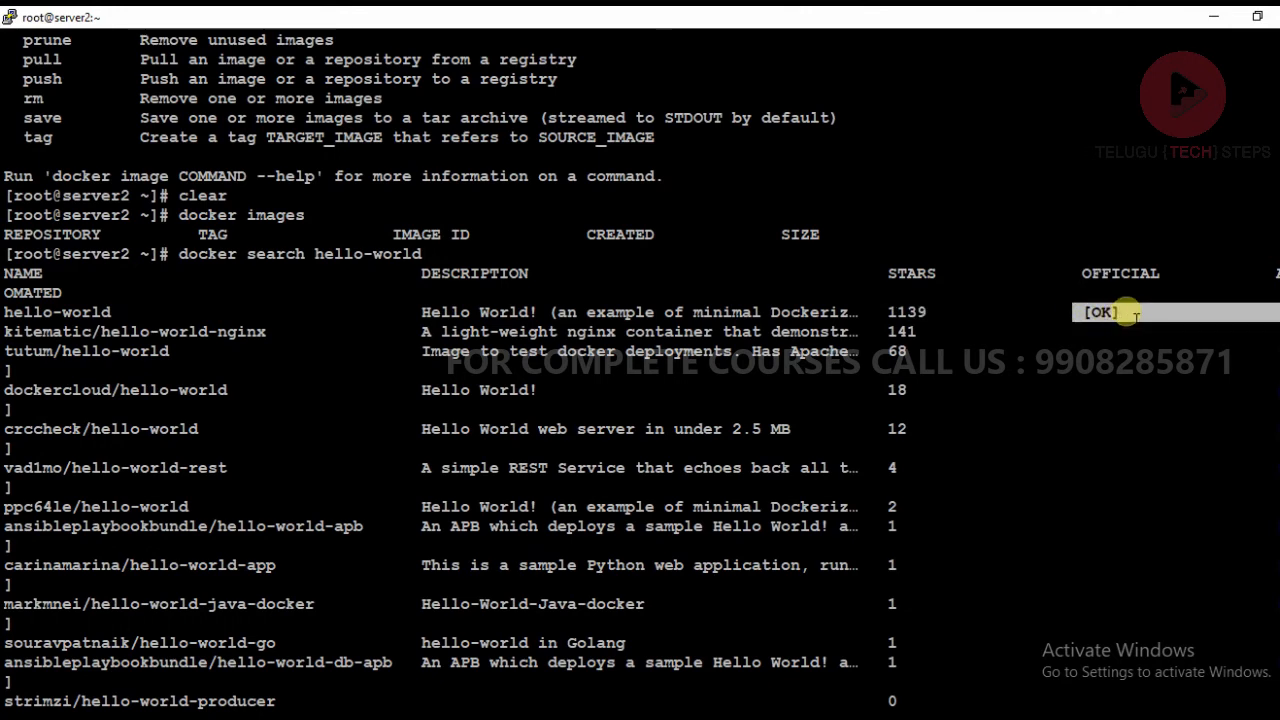
mouse_move(1125, 325)
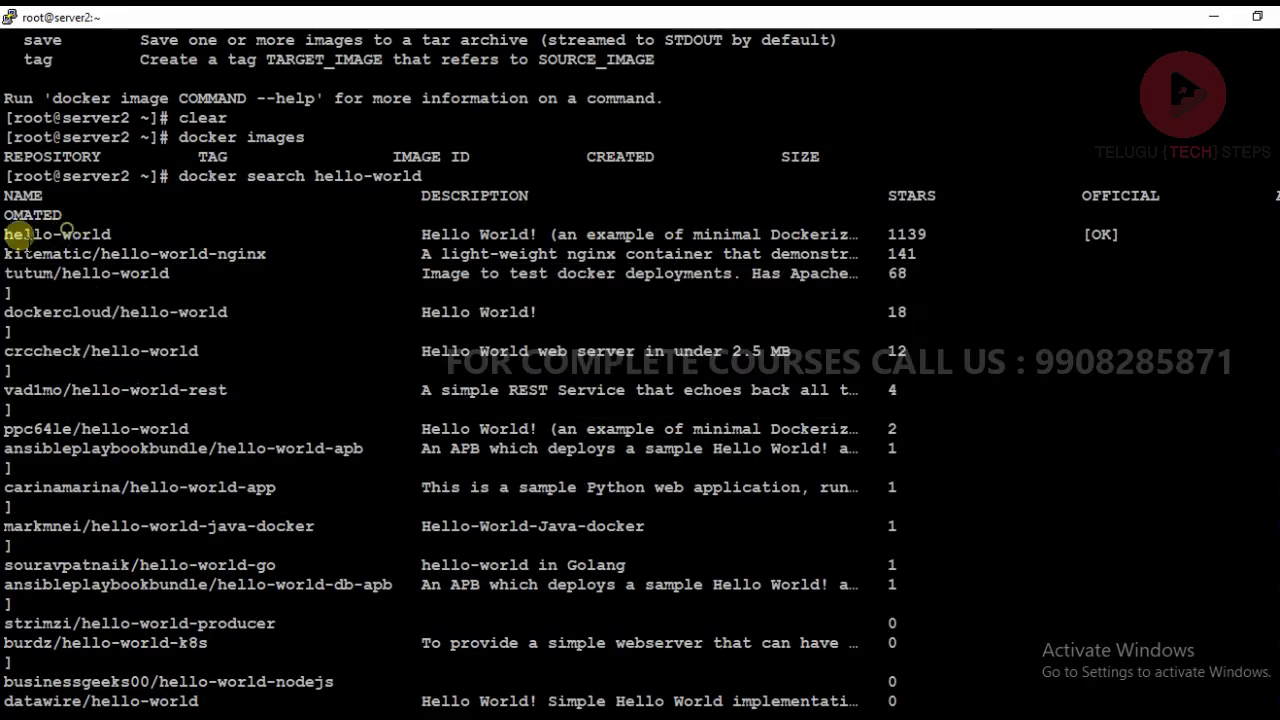
double_click(57, 233)
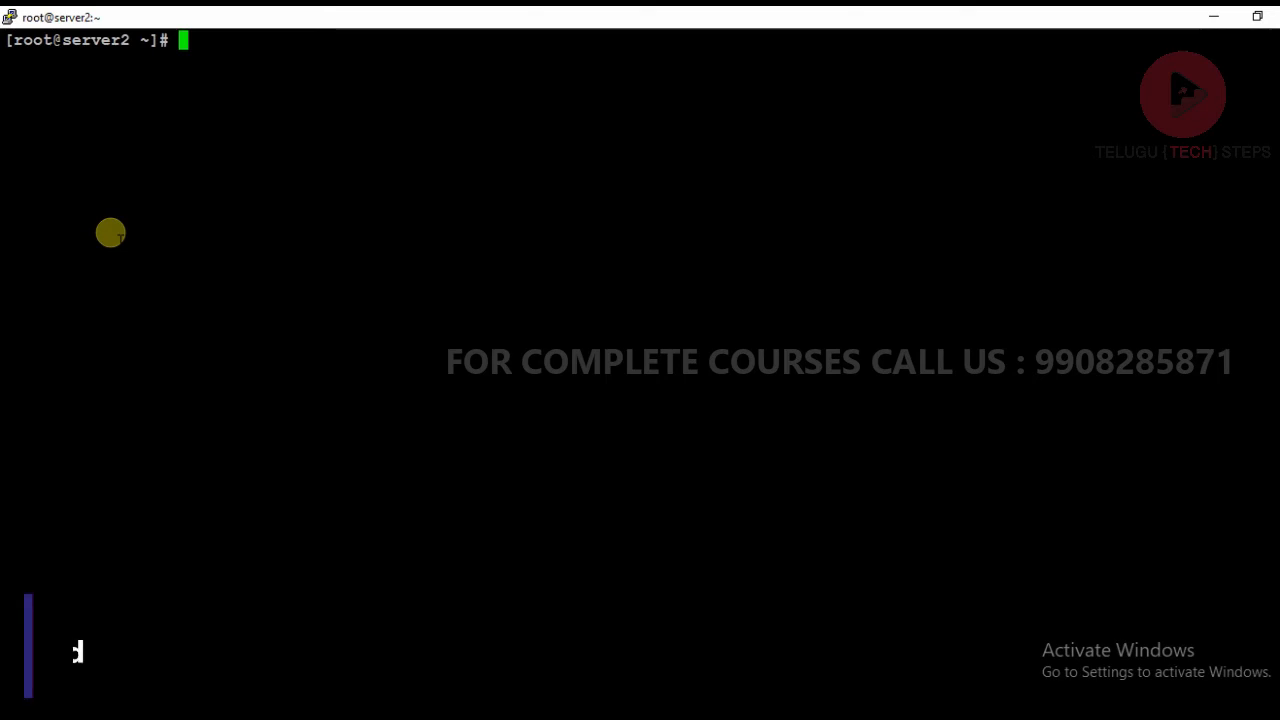
Pull hello-world:latest from Docker Hub with docker pull hello-world
text(docker)
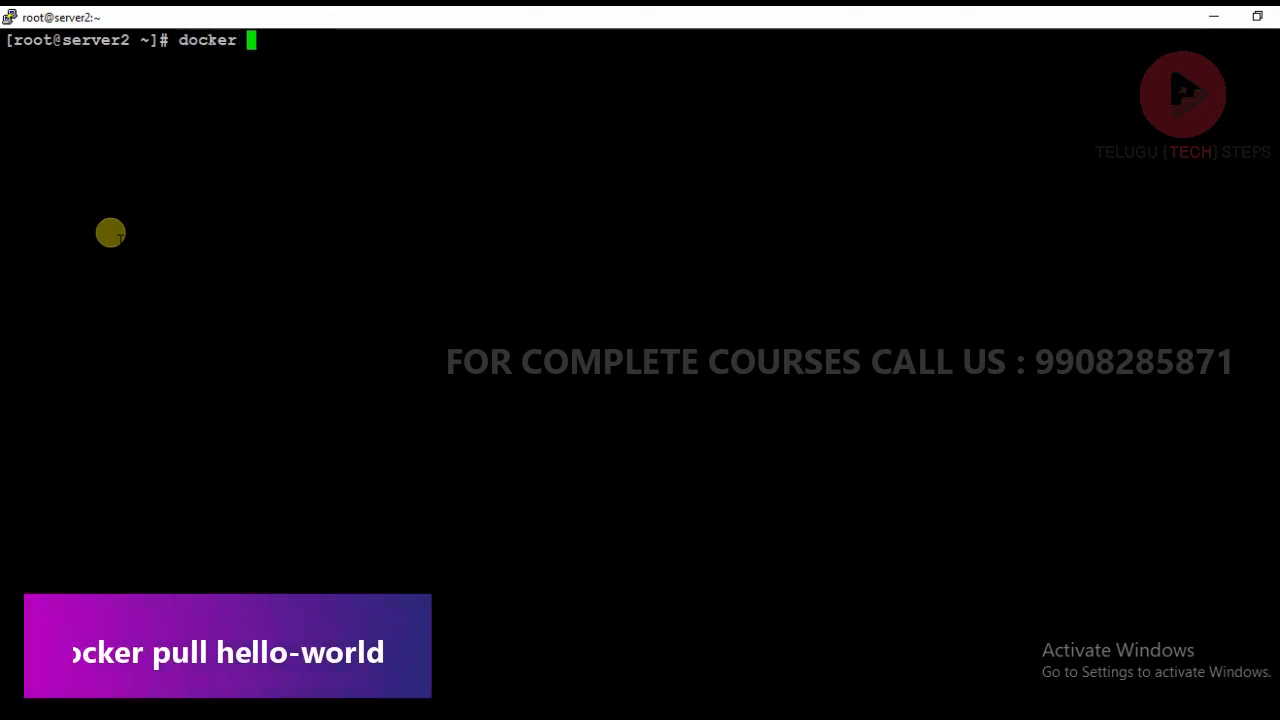
text(pull)
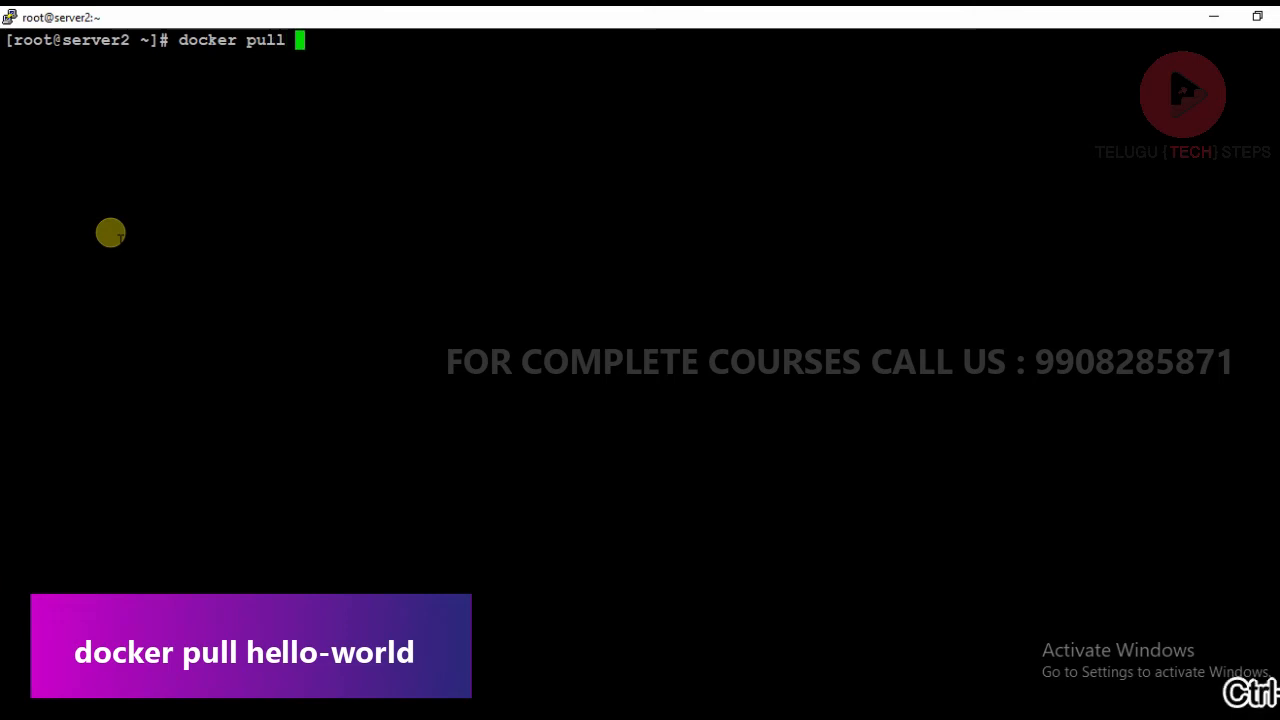
text(hello)
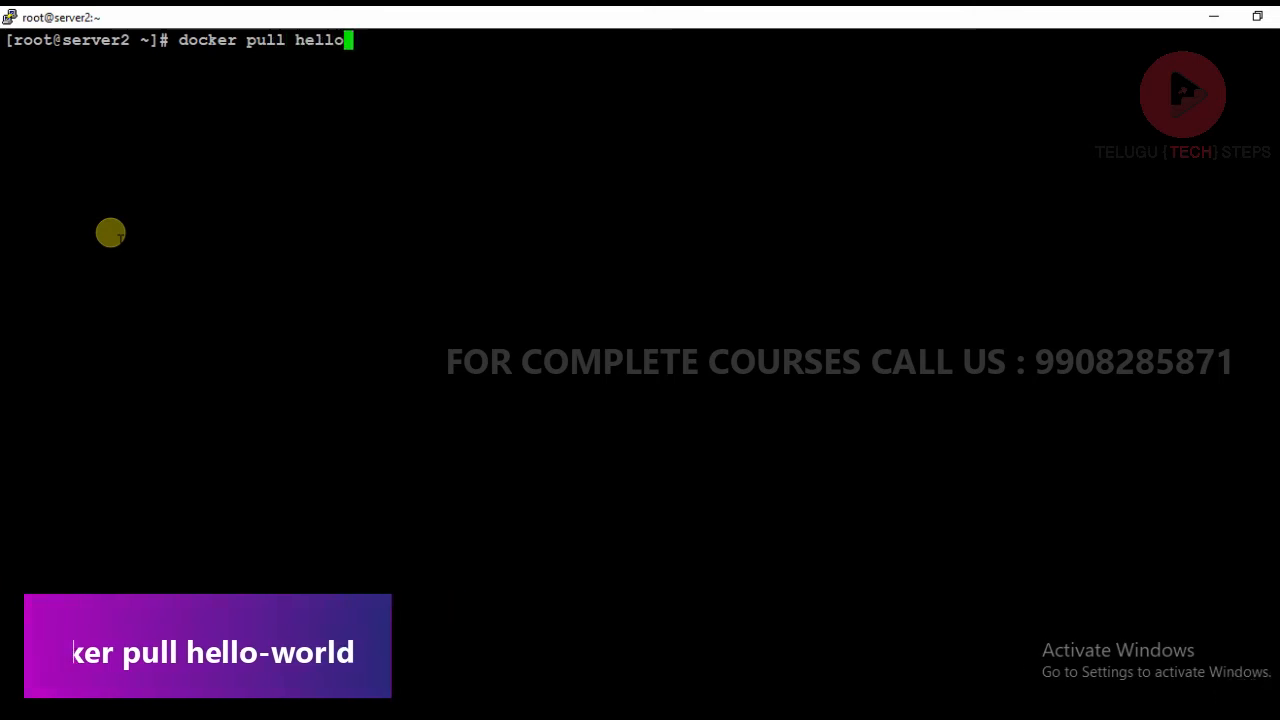
text(-world)
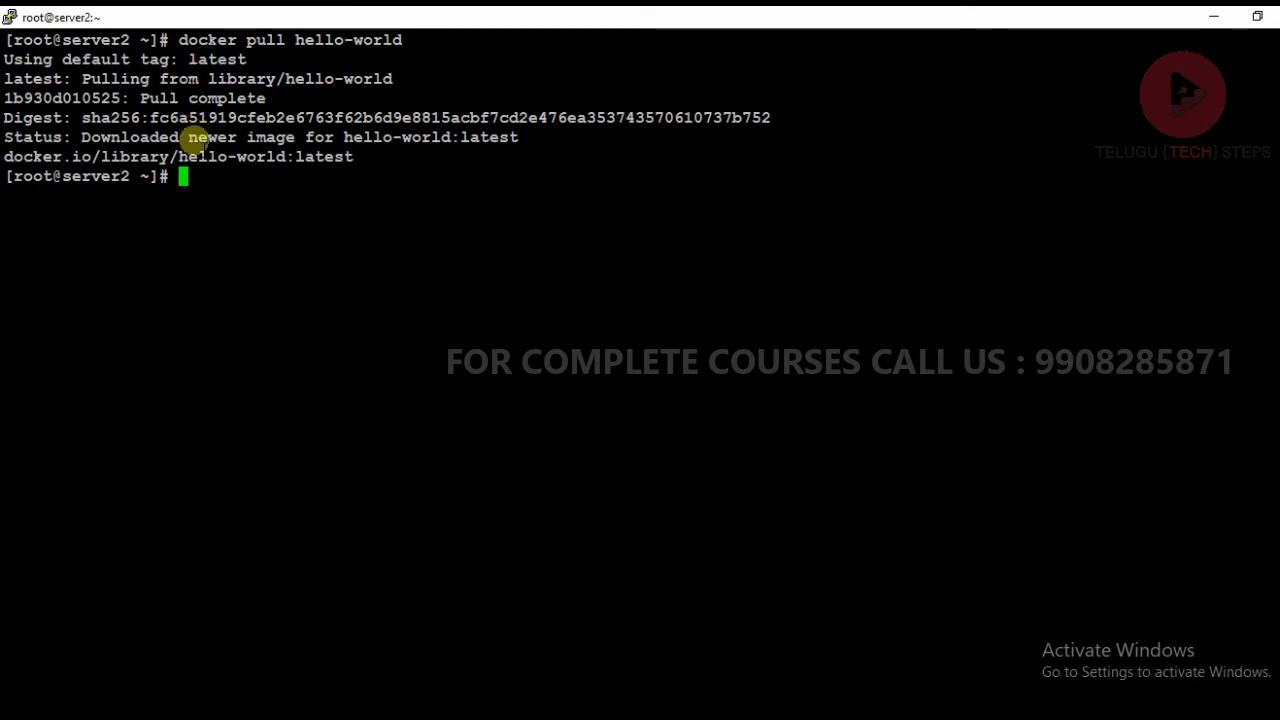
mouse_move(223, 197)
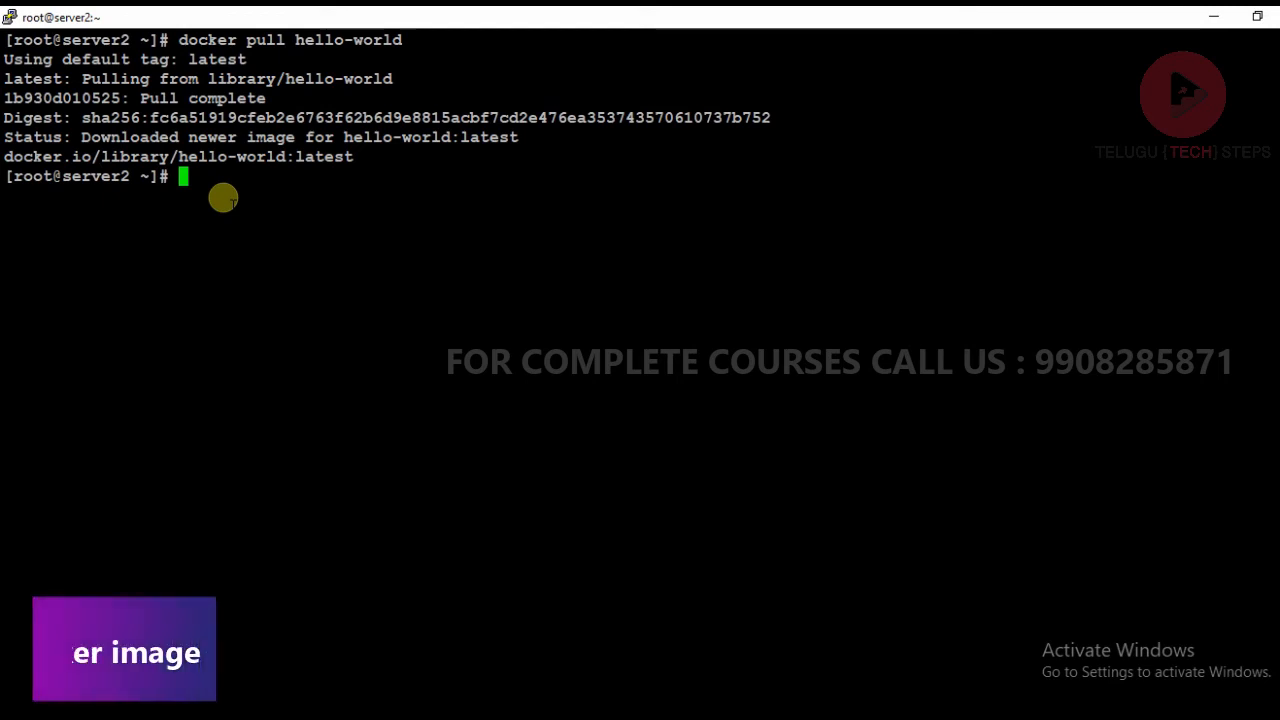
List images showing hello-world:latest, 1.84kB, and highlight its '14 months ago' creation date
text(docker images)
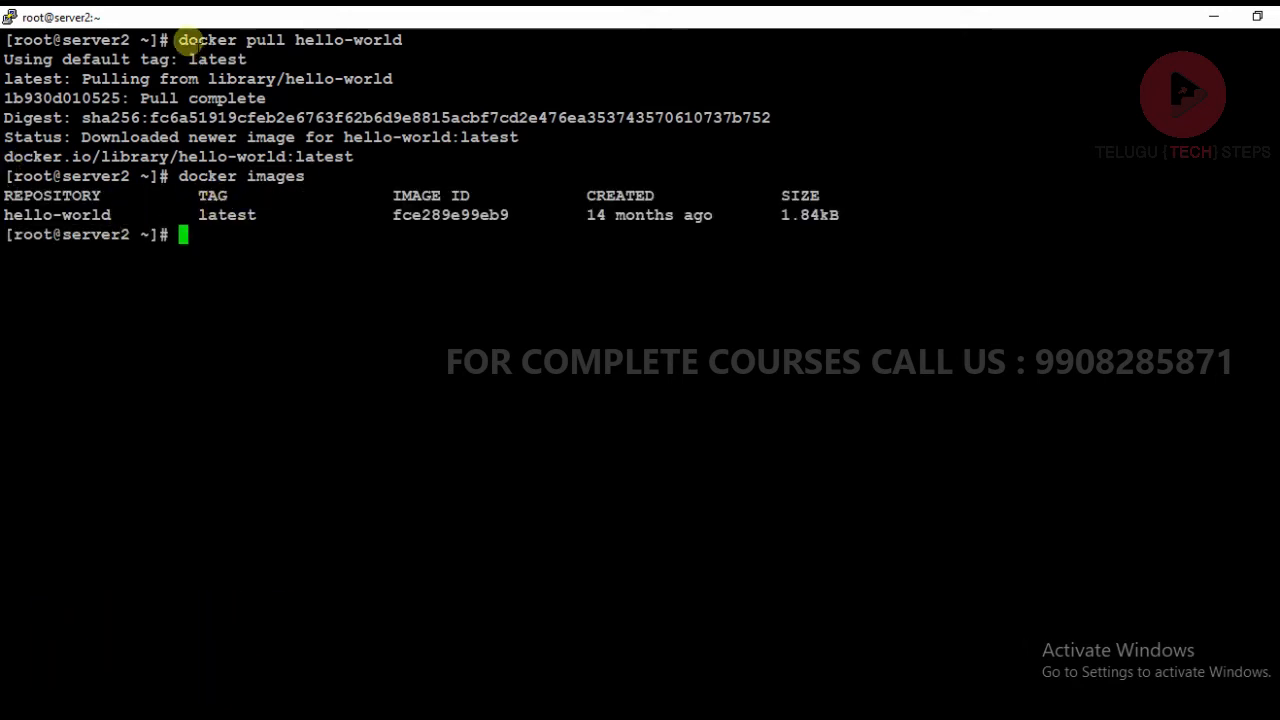
double_click(227, 214)
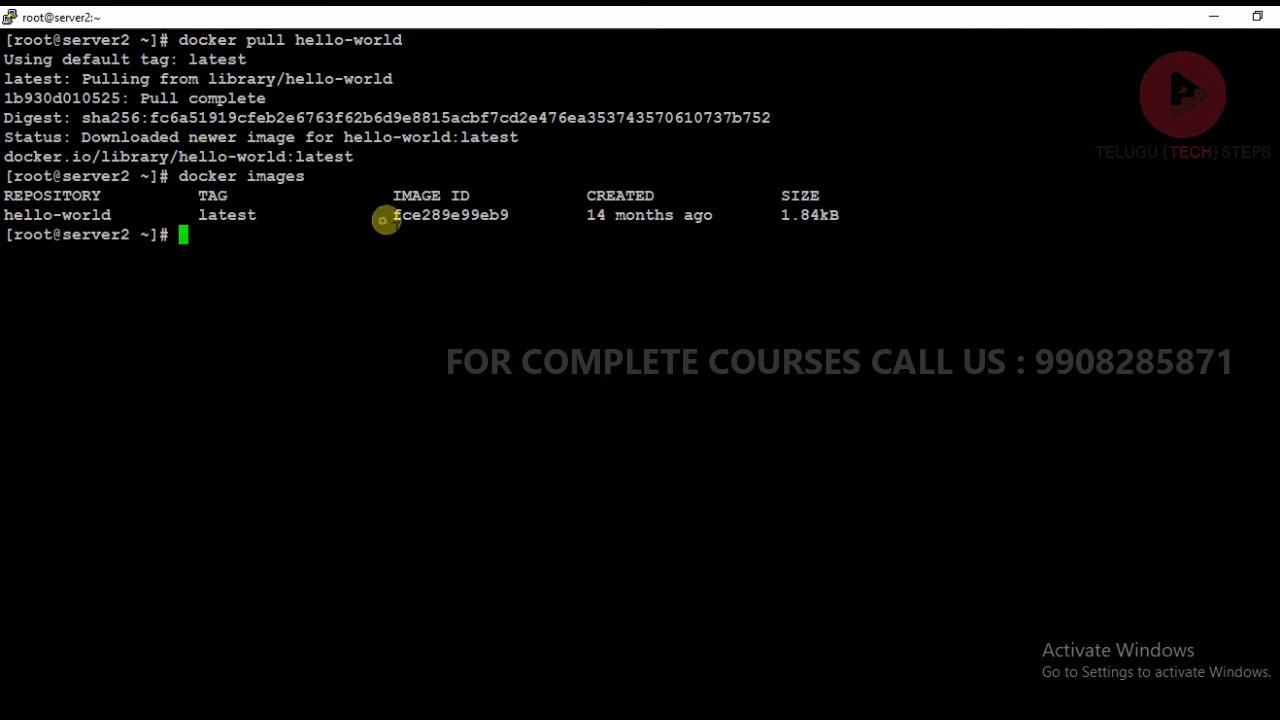
mouse_move(588, 217)
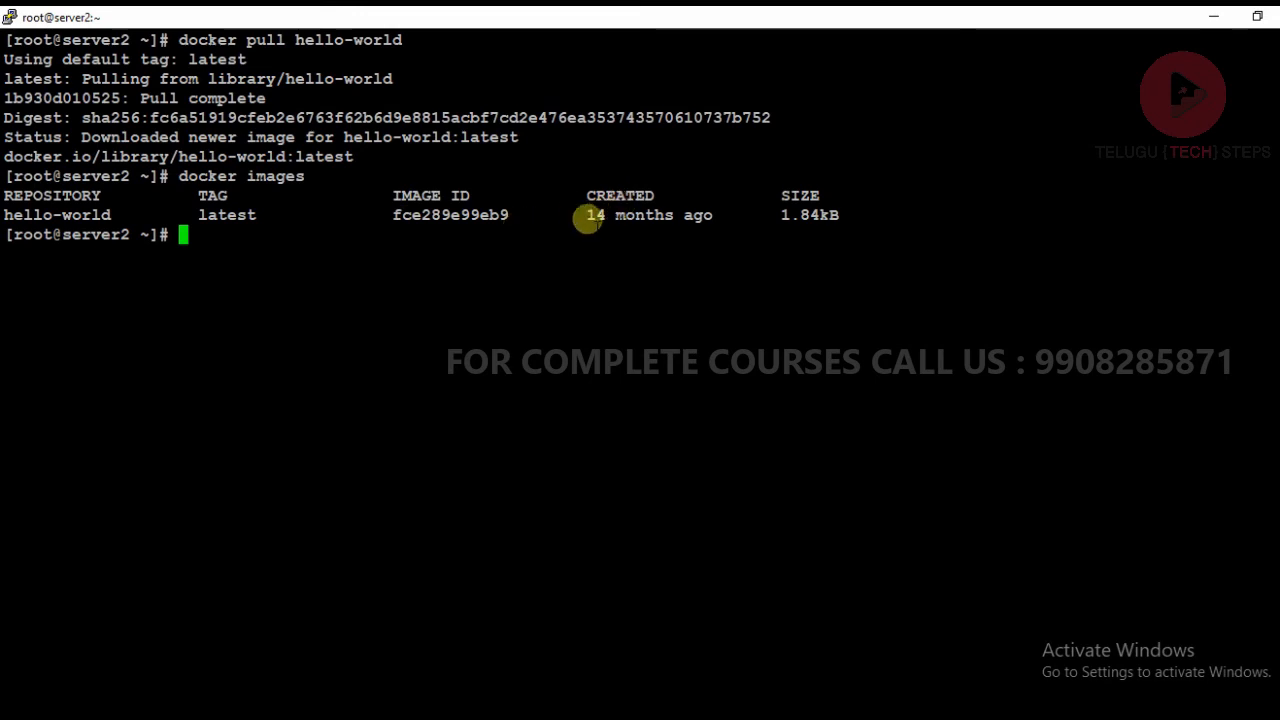
drag(588, 214, 725, 214)
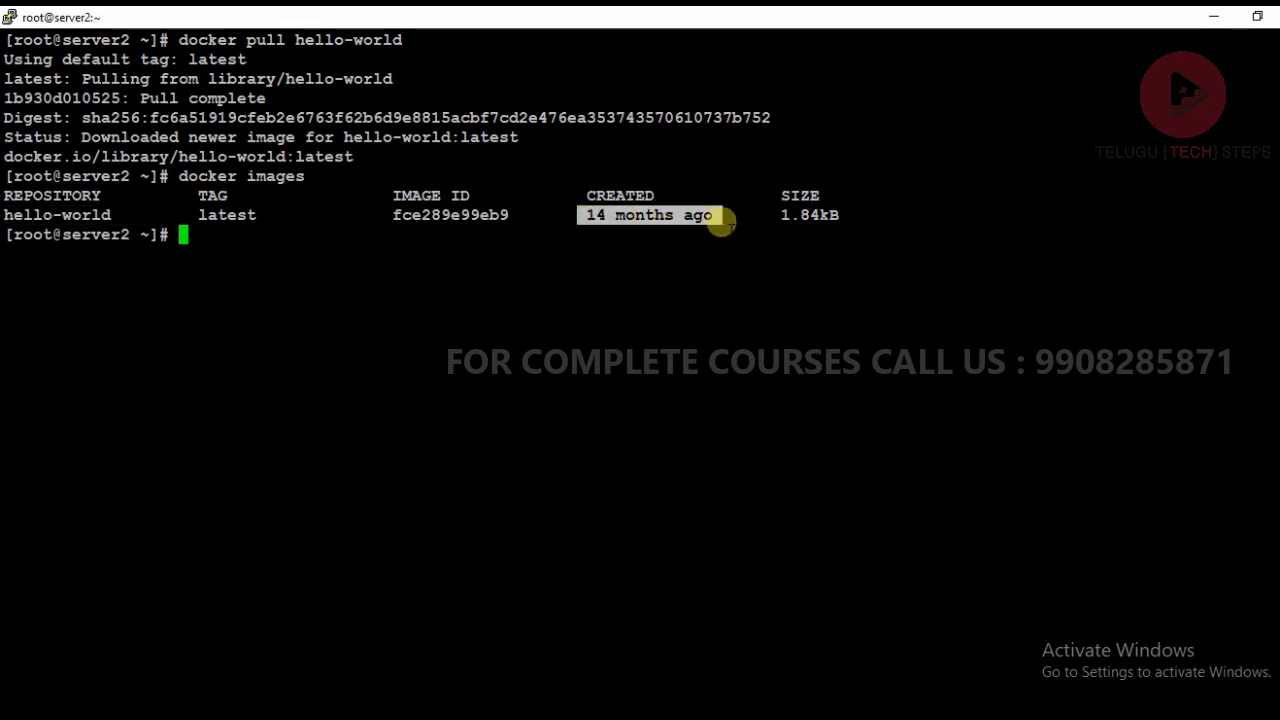
mouse_move(773, 217)
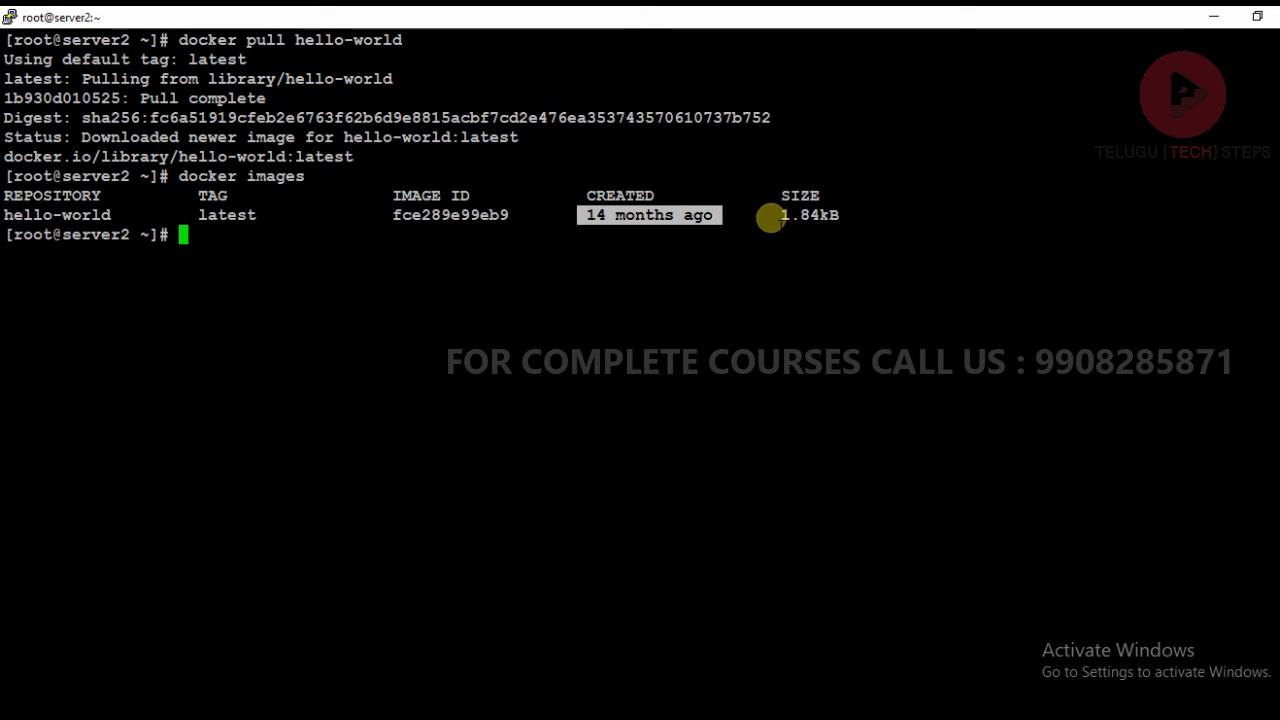